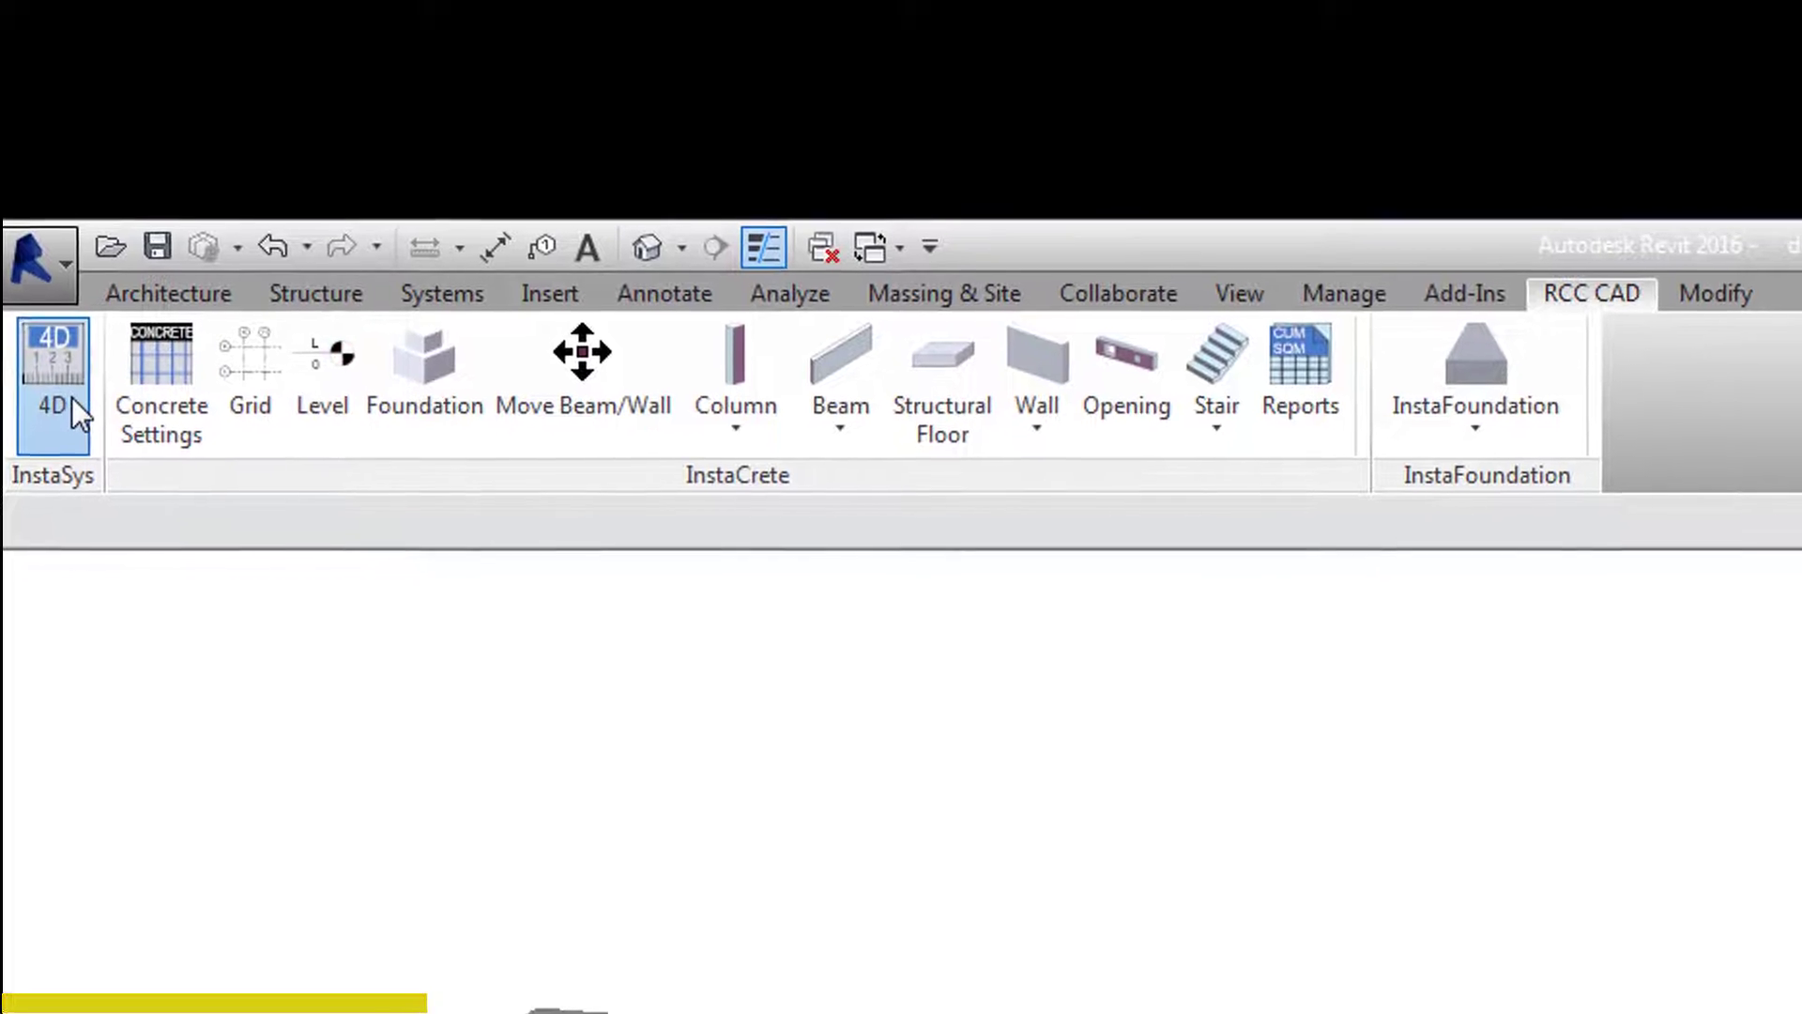
# Set 4D Analysis to automatic mode from Jan 19 to Phase 16, 1 second per phase.
pyautogui.click(52, 385)
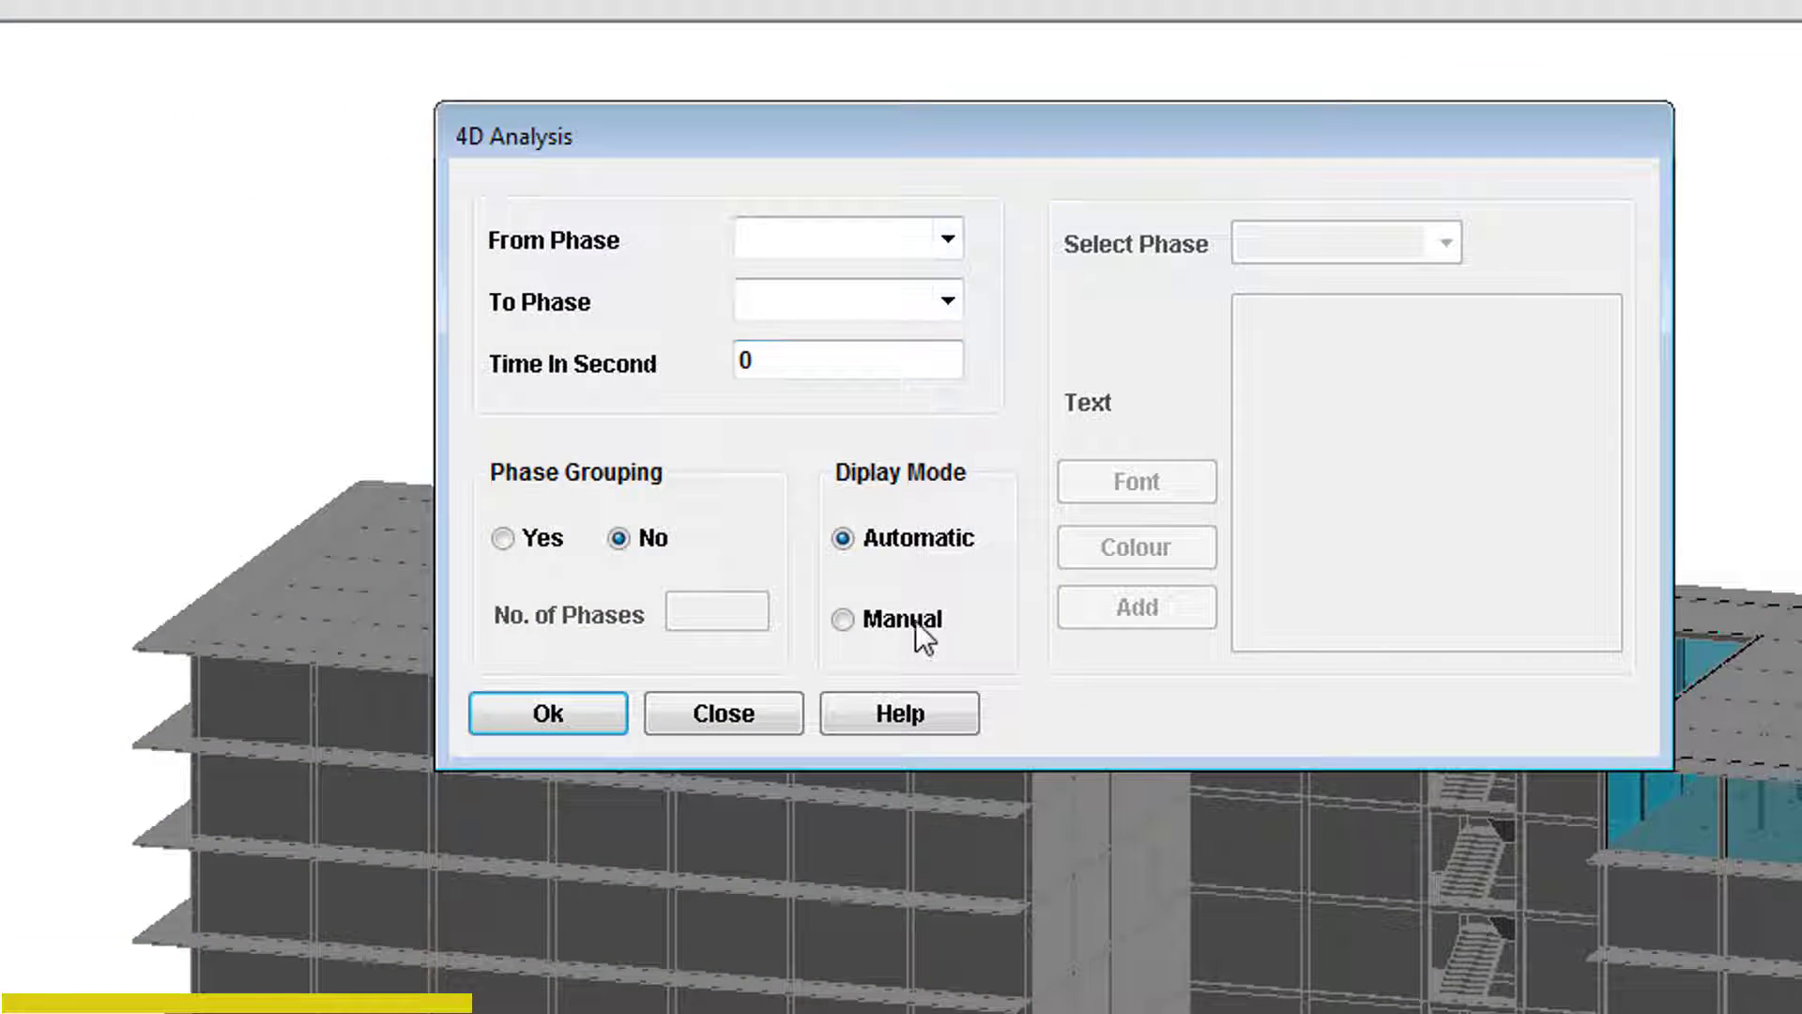
pyautogui.click(845, 538)
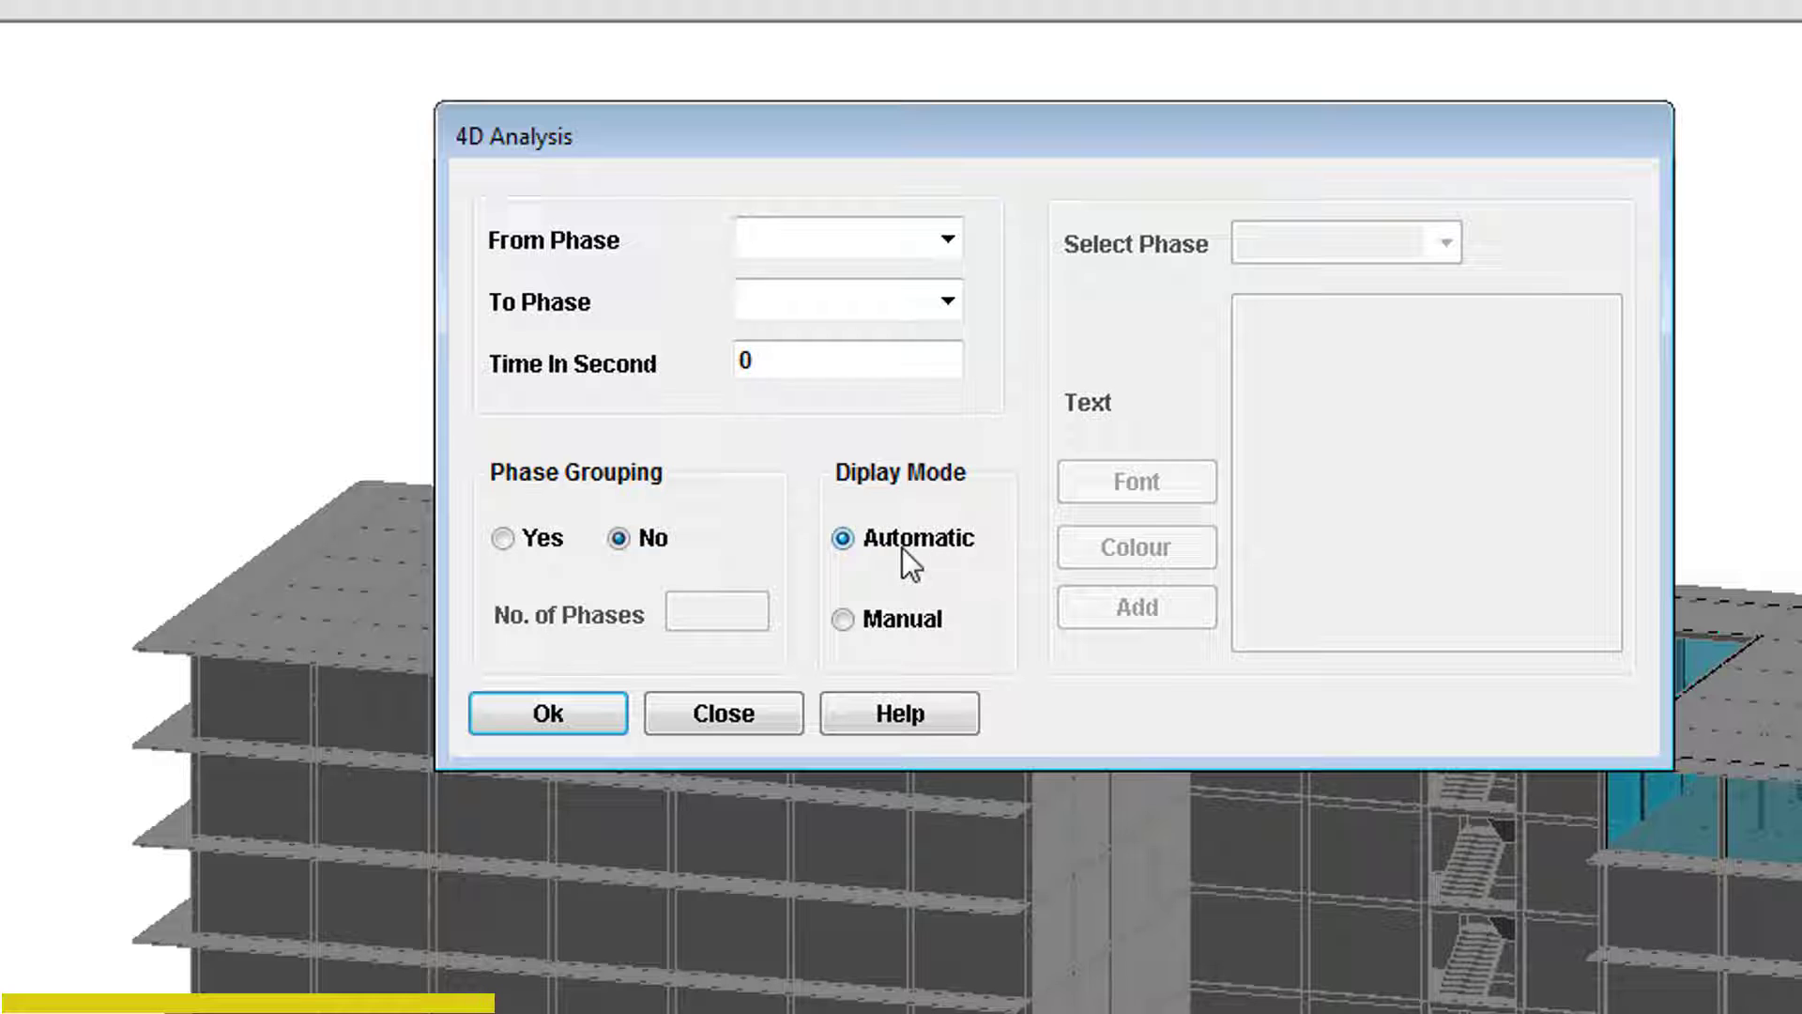
pyautogui.click(946, 237)
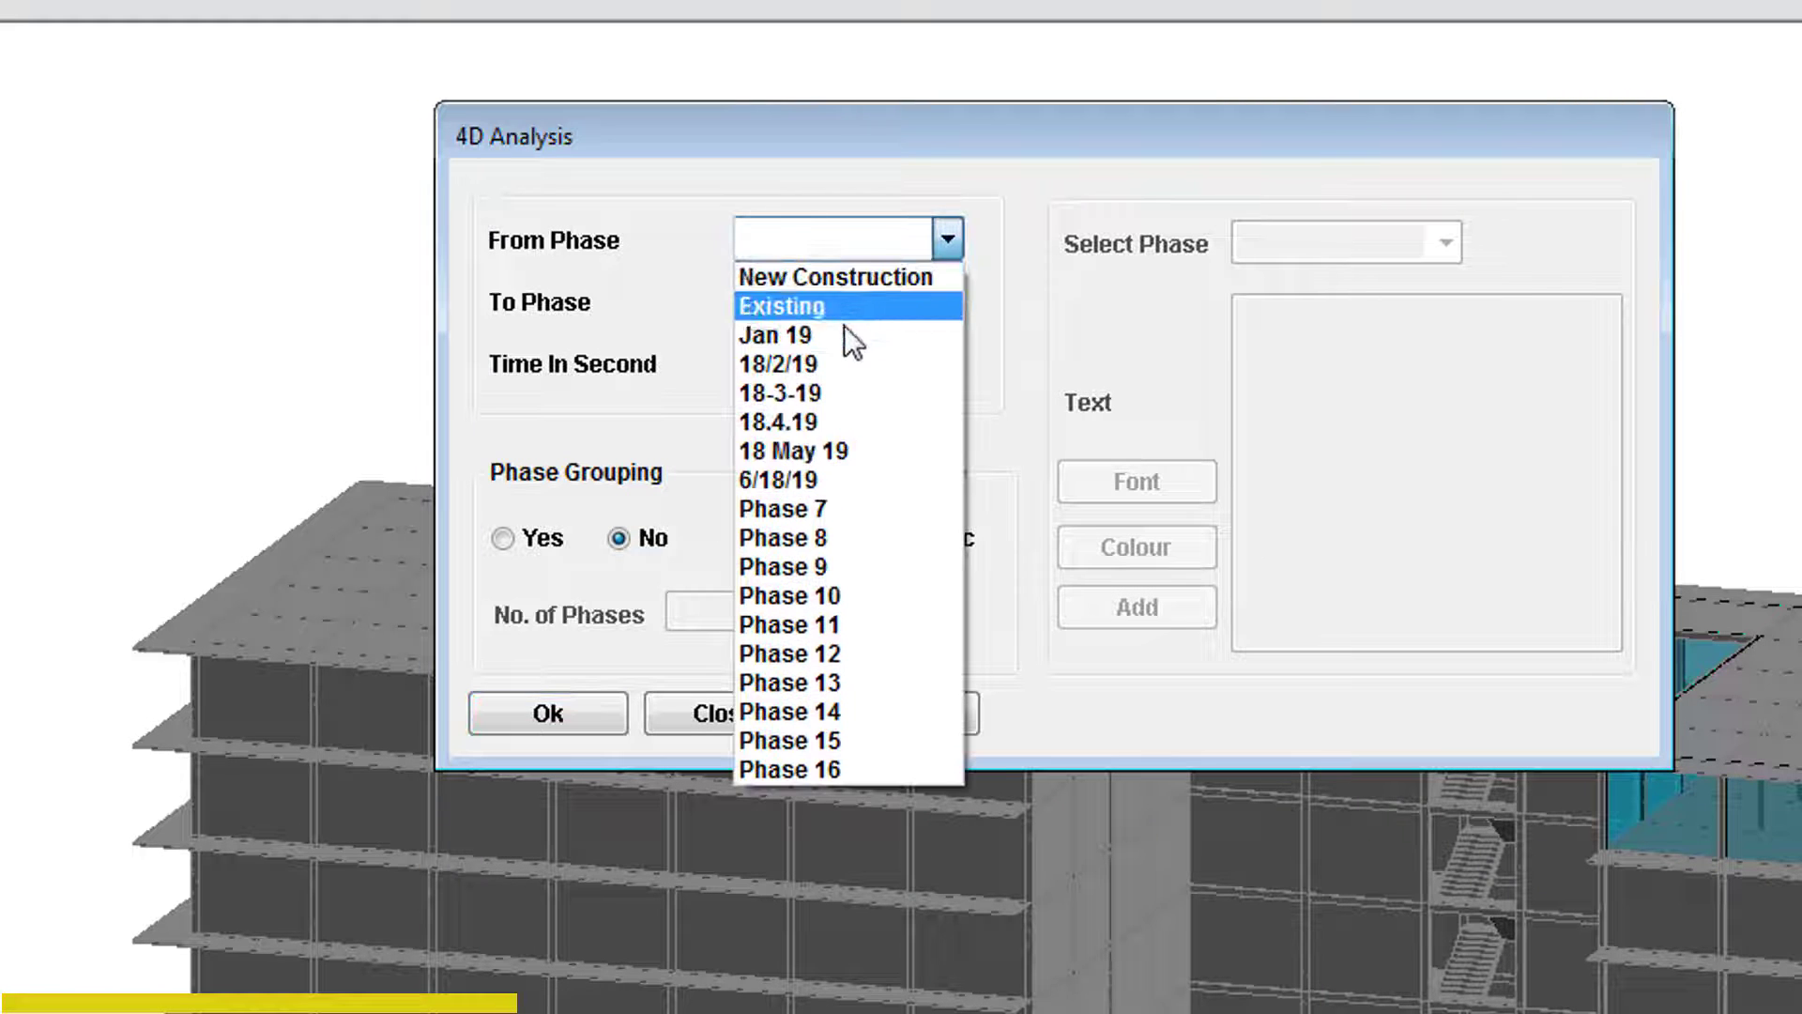
pyautogui.click(775, 334)
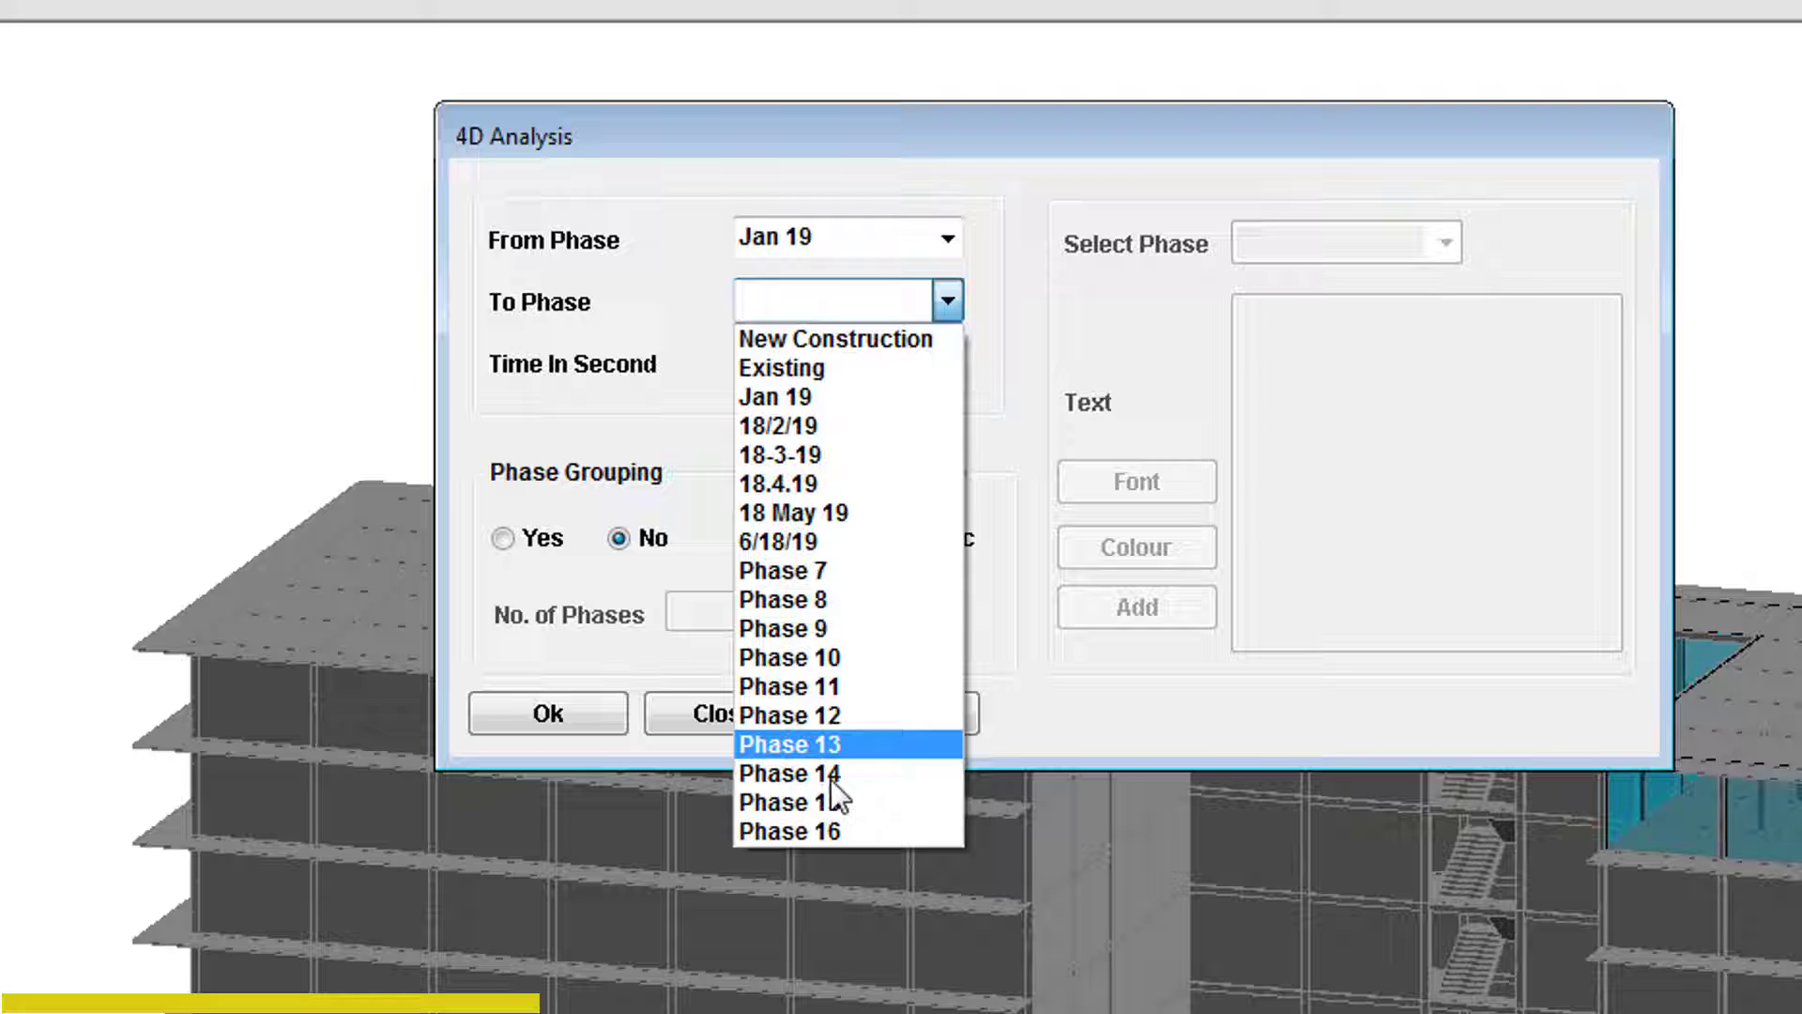
pyautogui.click(789, 830)
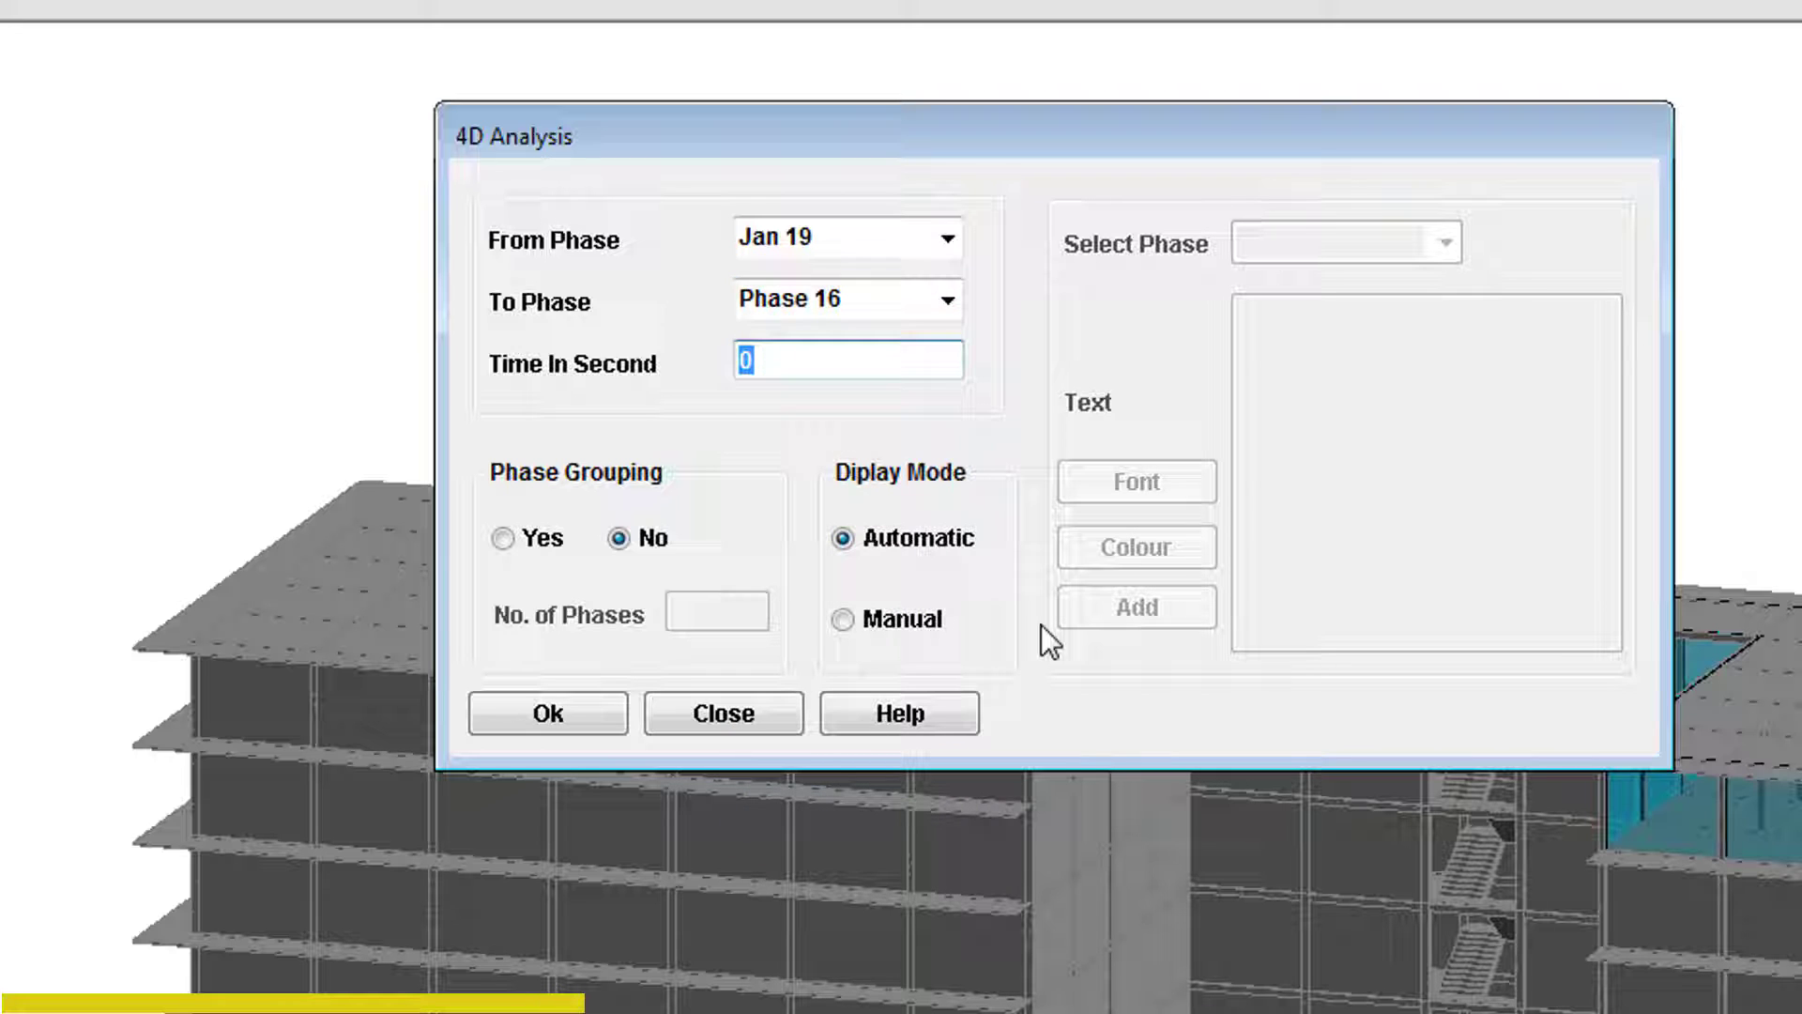
pyautogui.write('1')
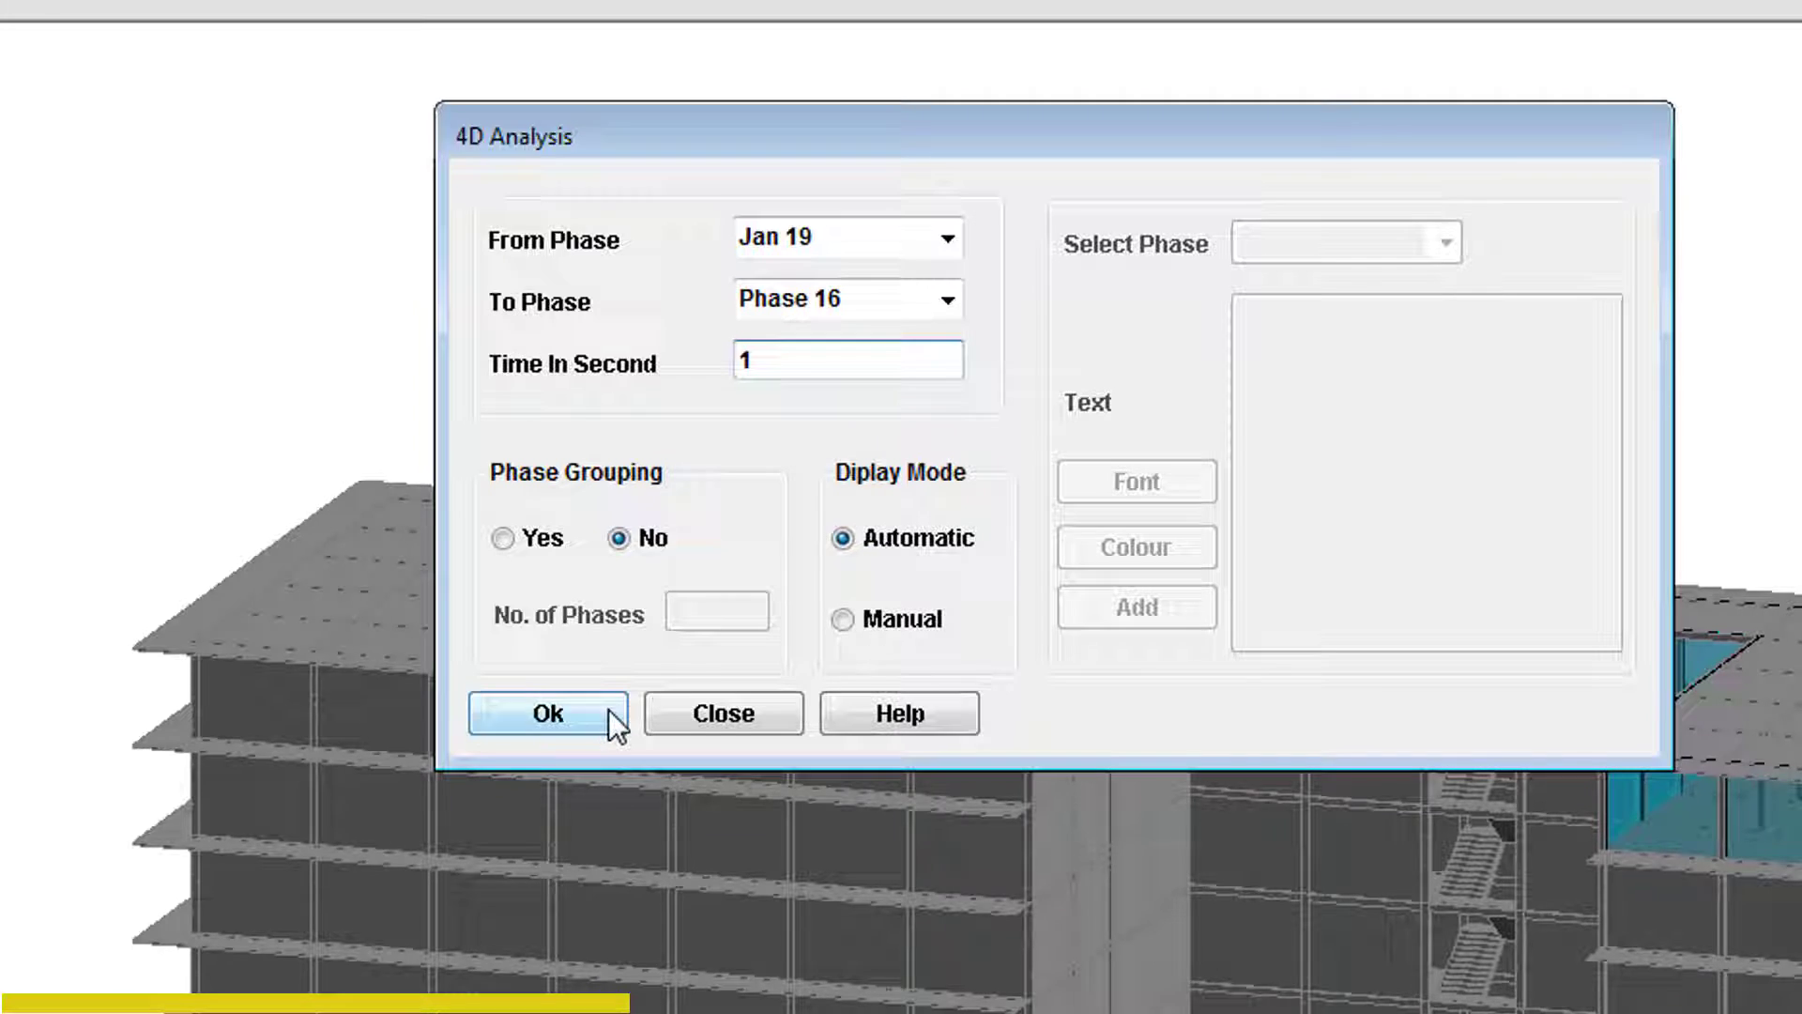
# Confirm the 4D settings with Ok and let the automatic phase animation play to the end.
pyautogui.click(546, 712)
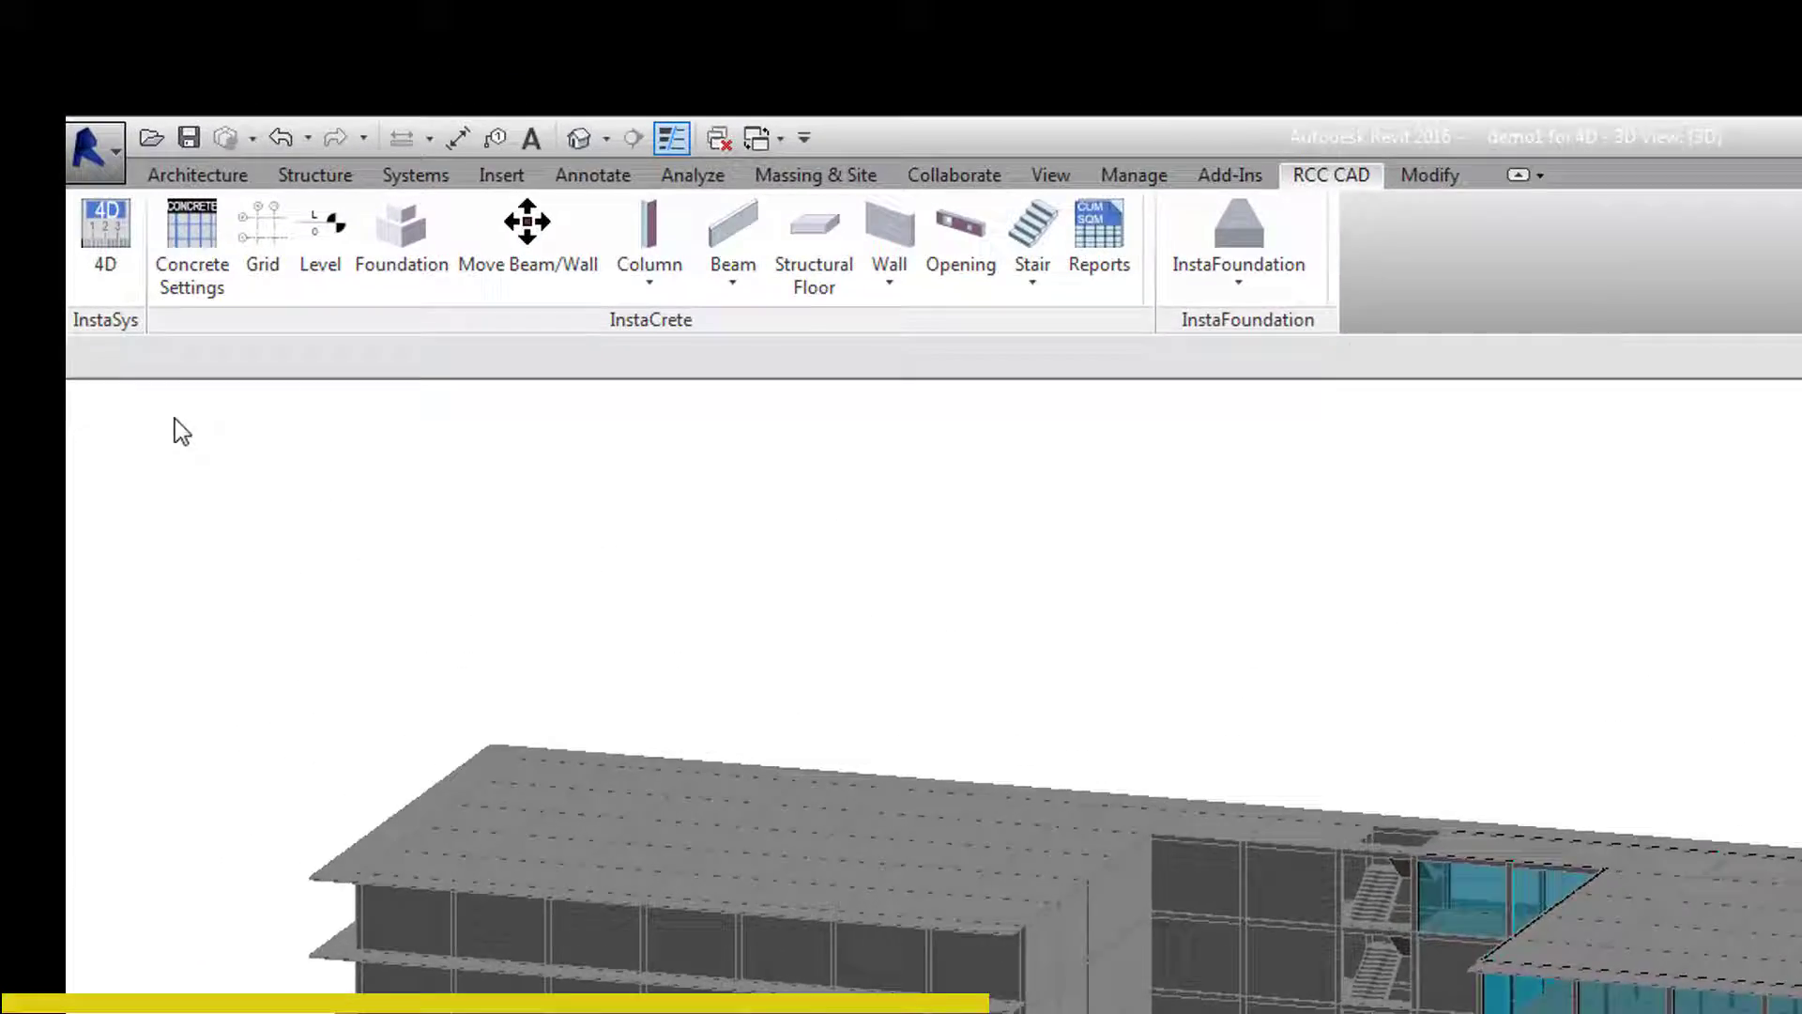
# Reopen 4D Analysis, switch to Manual display and turn Phase Grouping on with 4 phases.
pyautogui.click(105, 224)
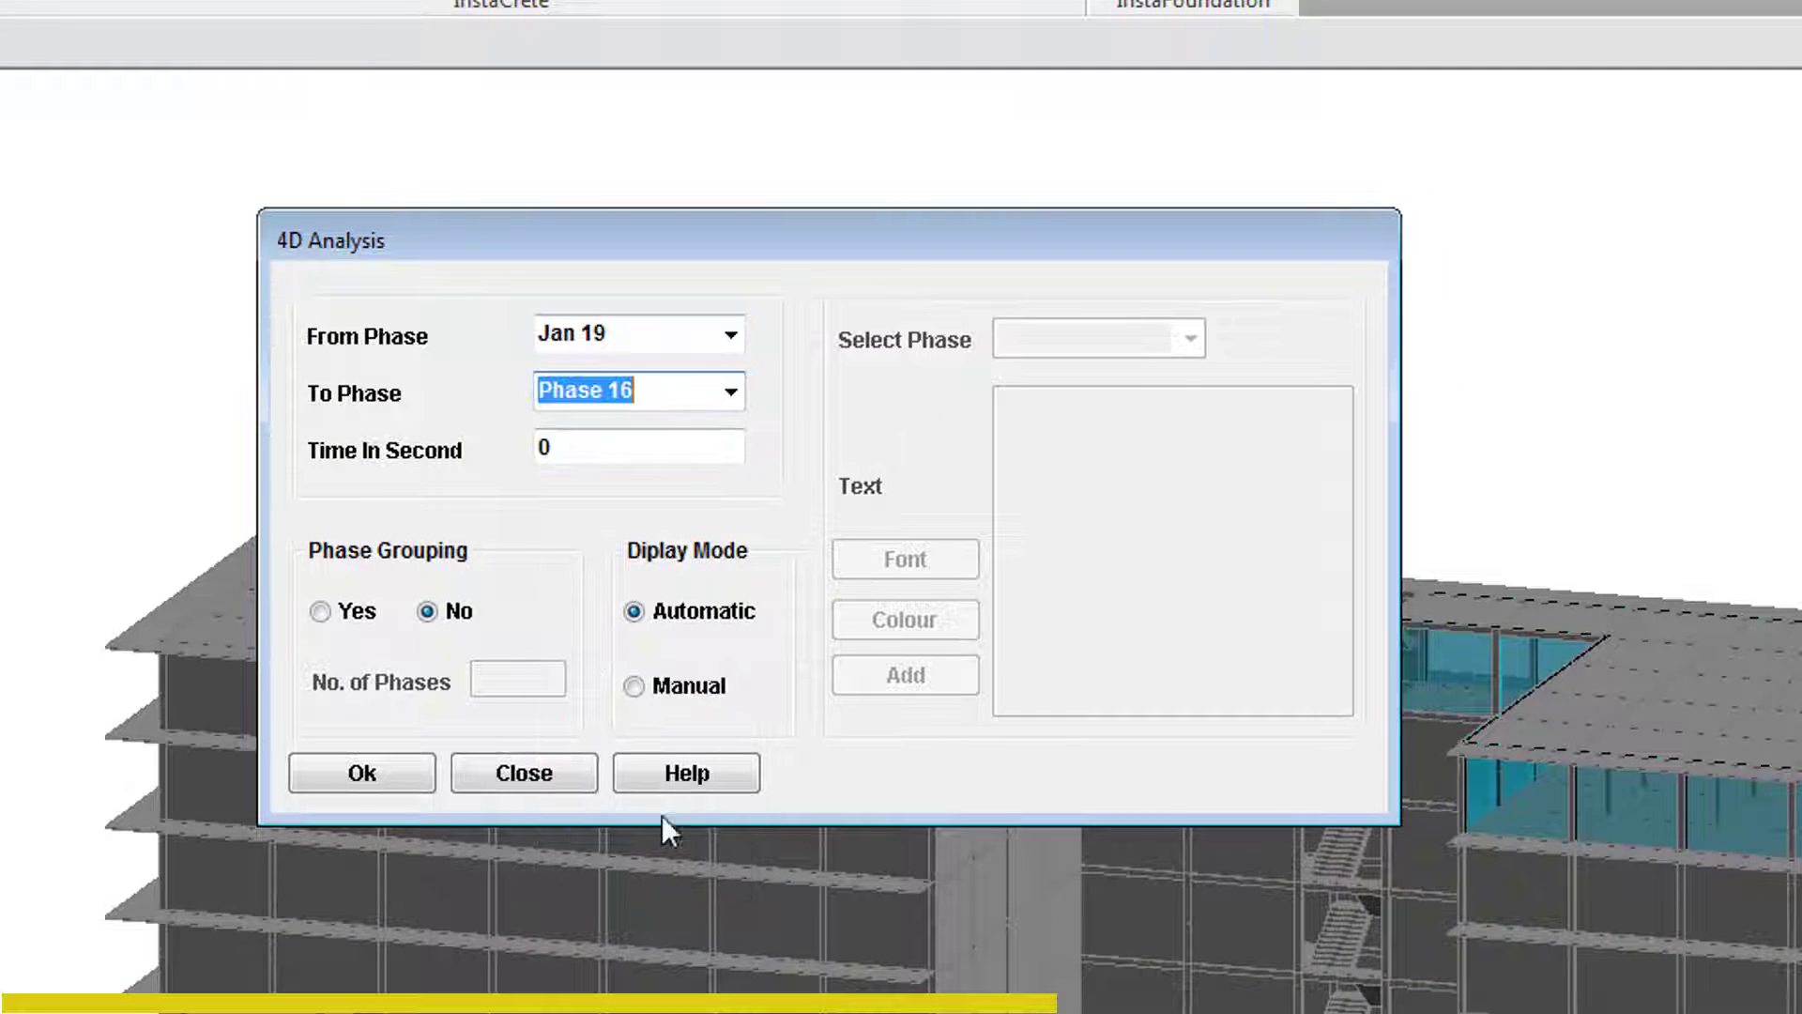
pyautogui.click(633, 686)
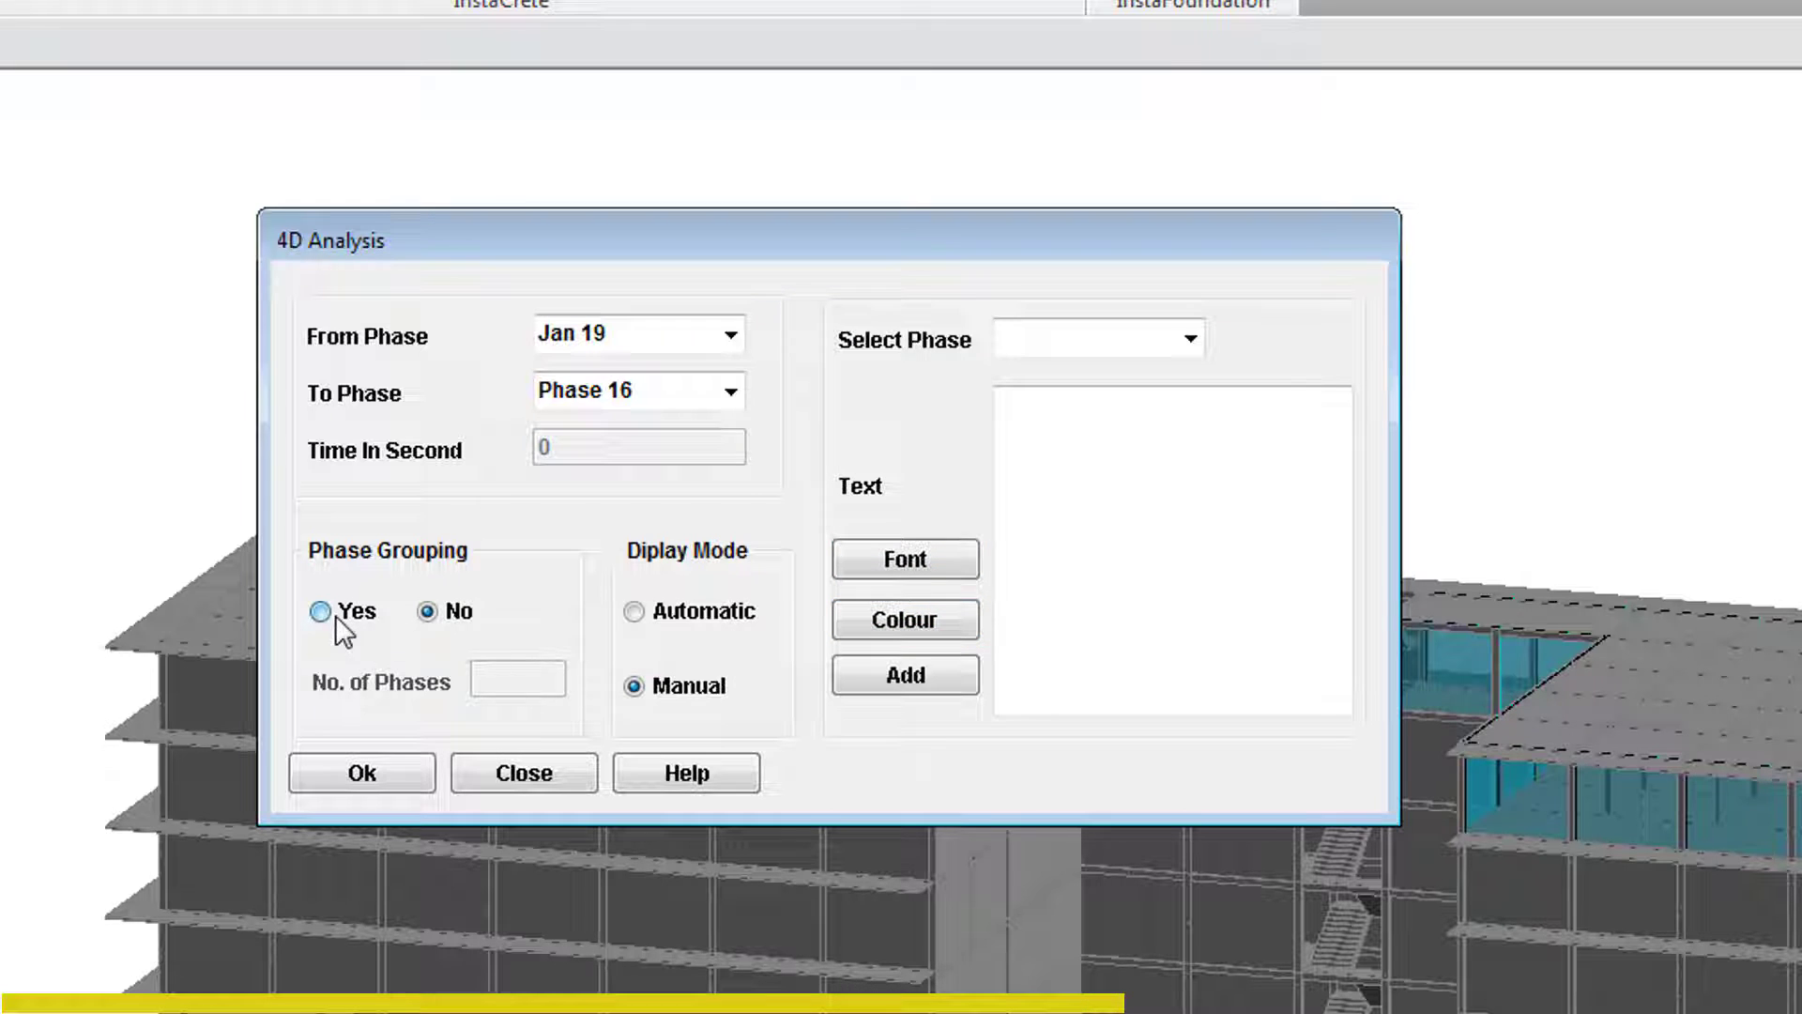
pyautogui.click(319, 610)
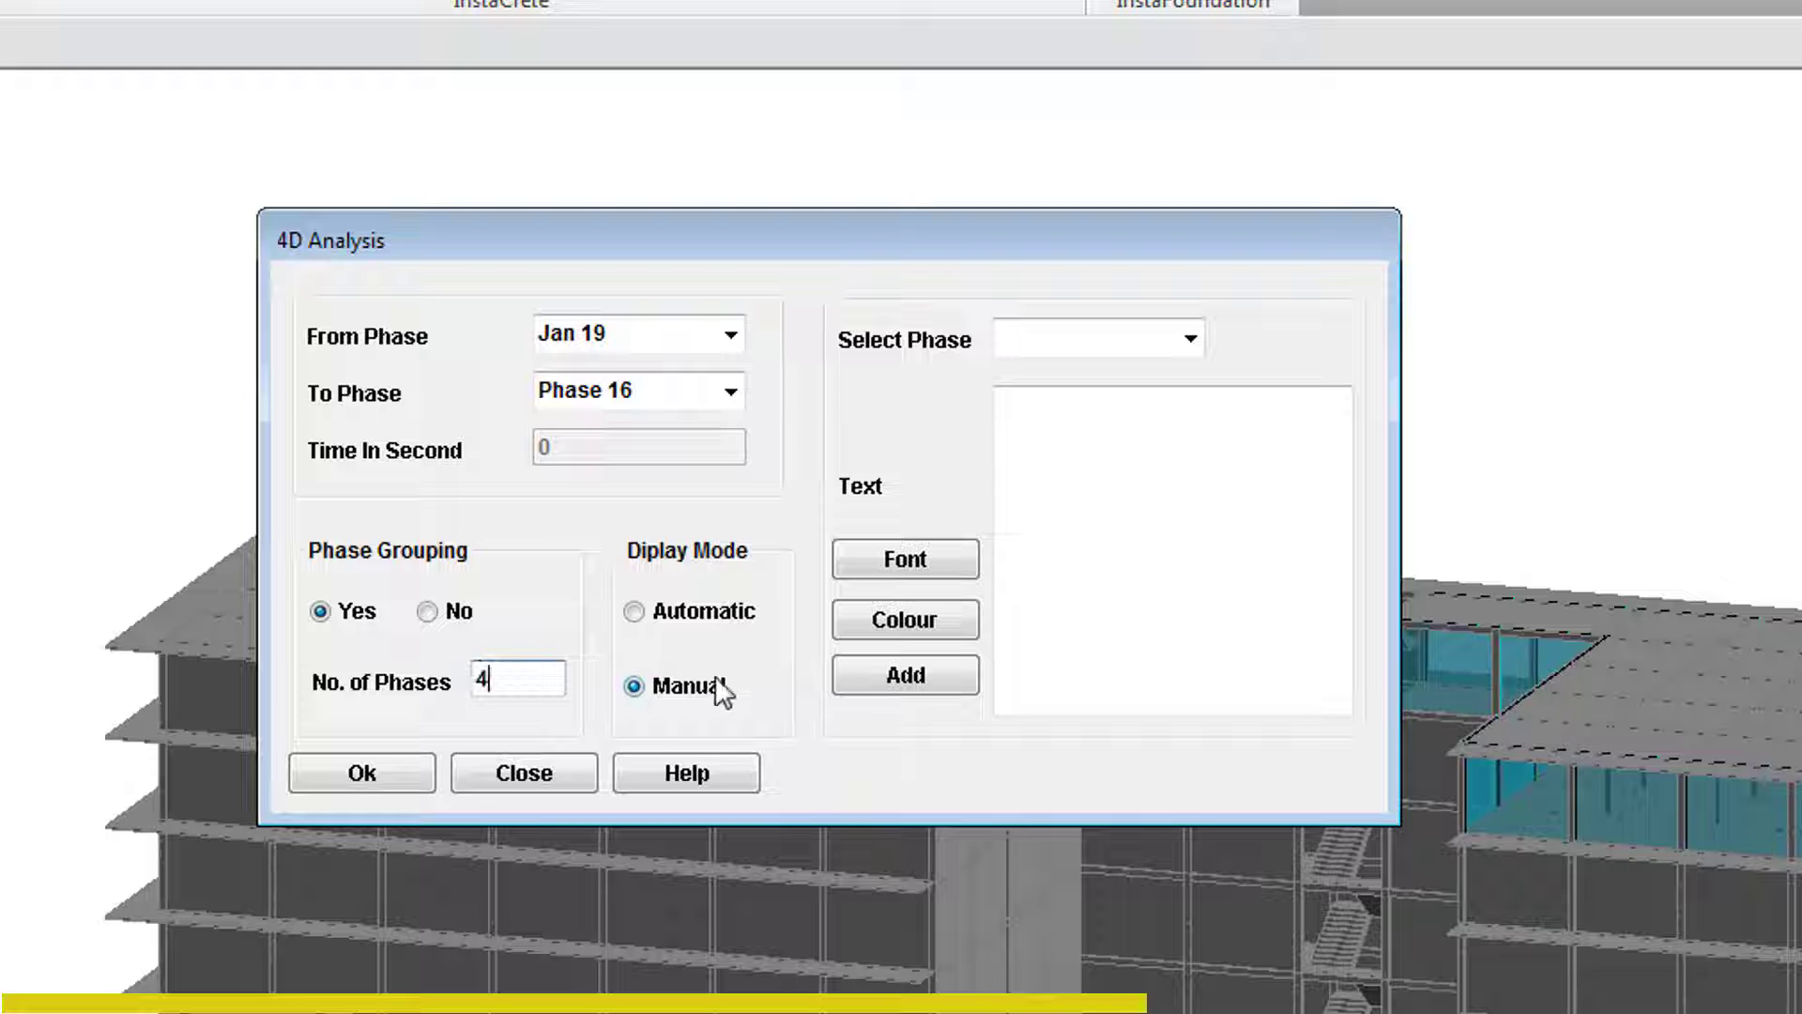
# Make phase labels bold 16 pt Times New Roman in red.
pyautogui.click(905, 558)
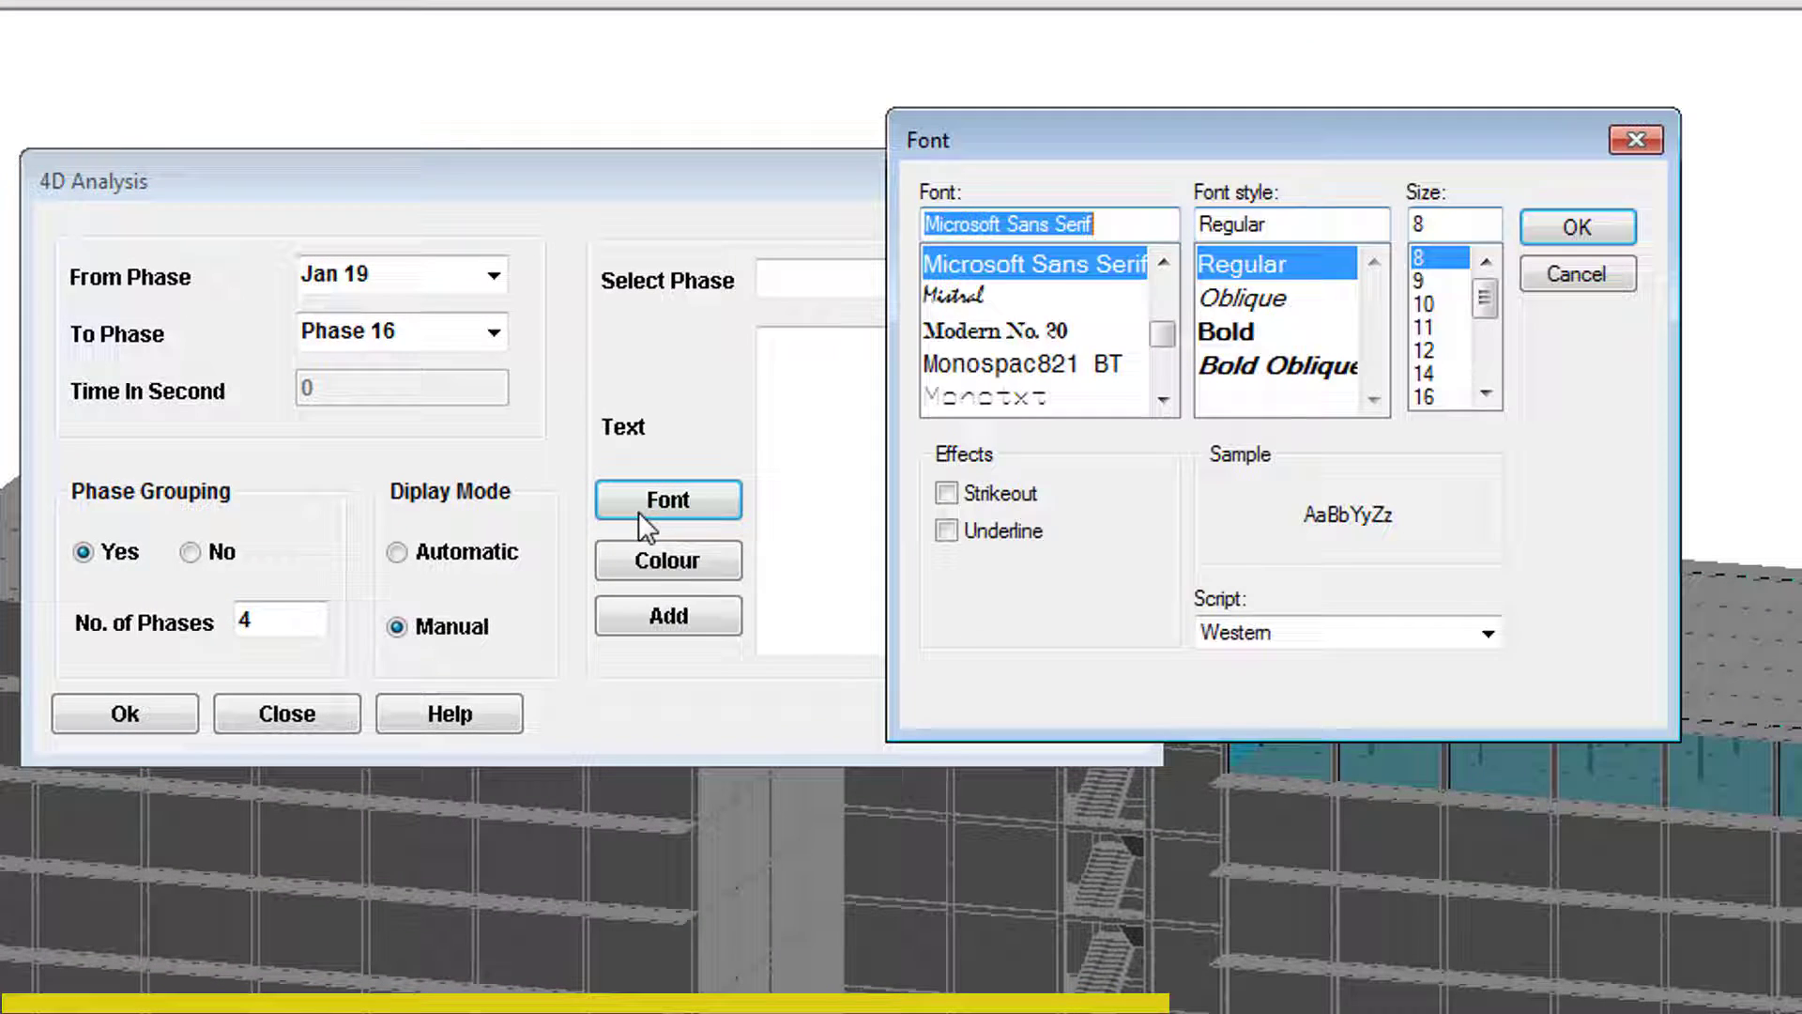
pyautogui.write('t')
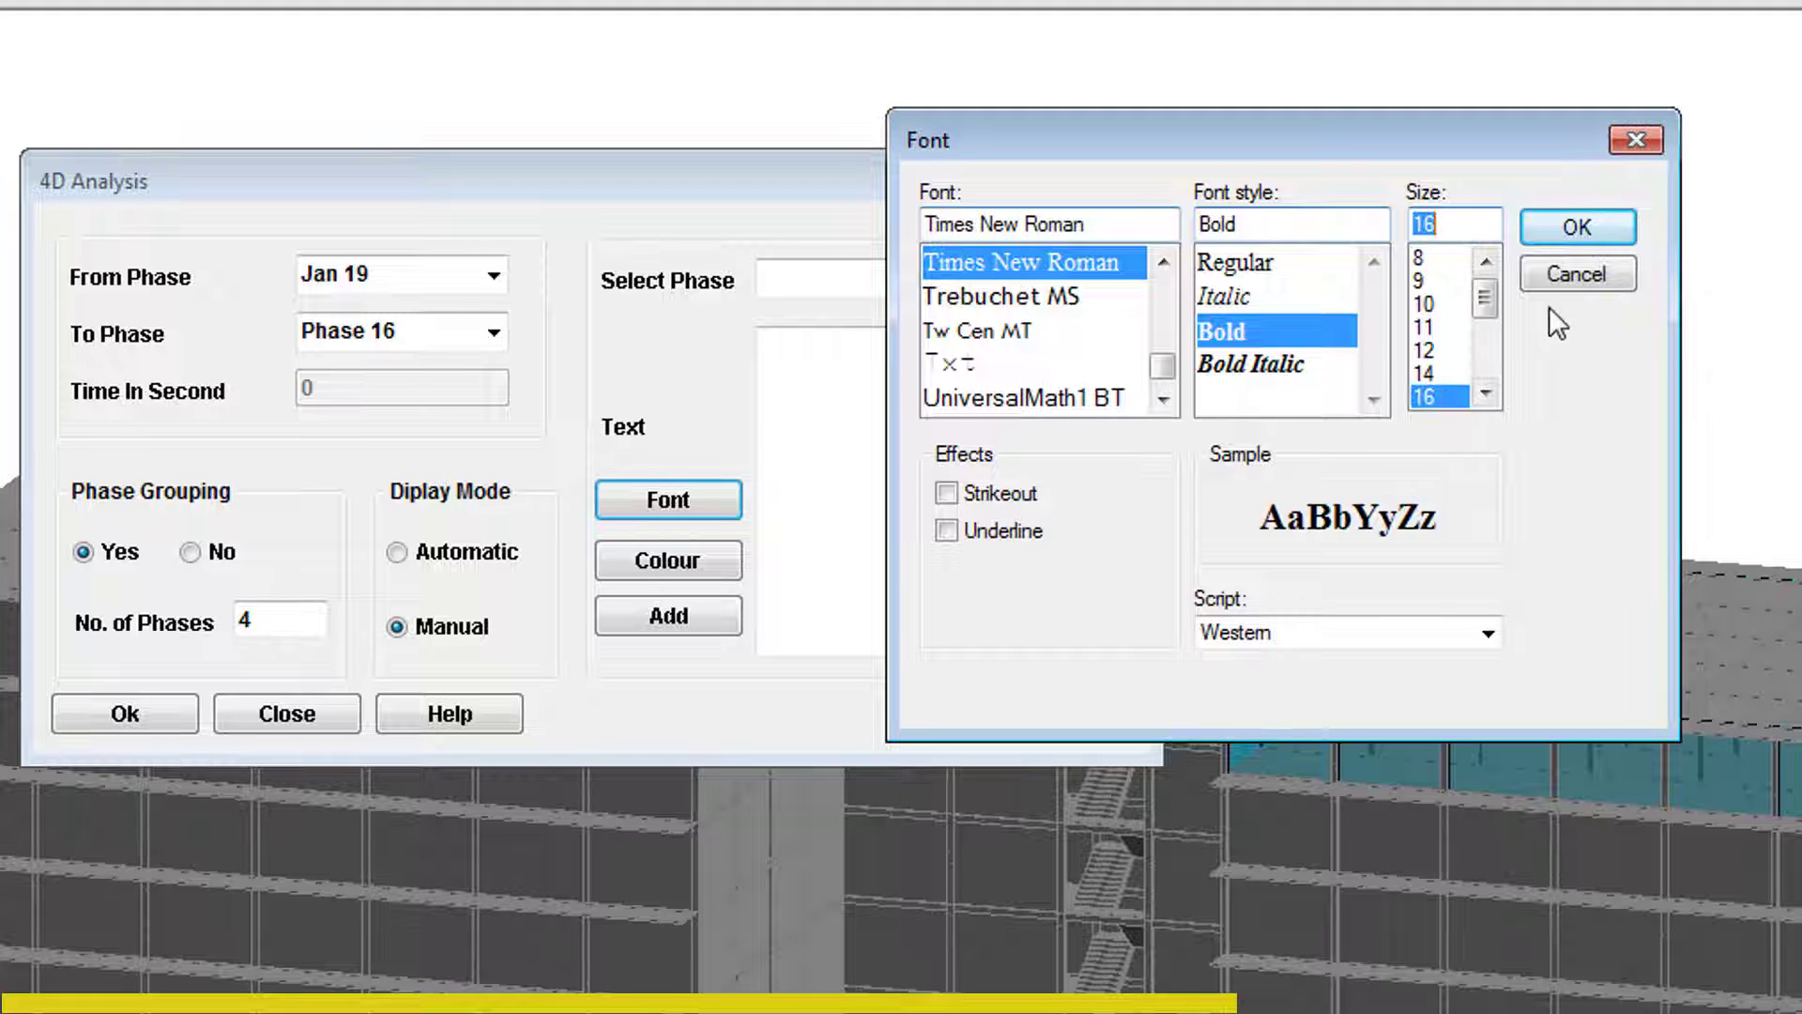
pyautogui.click(1576, 226)
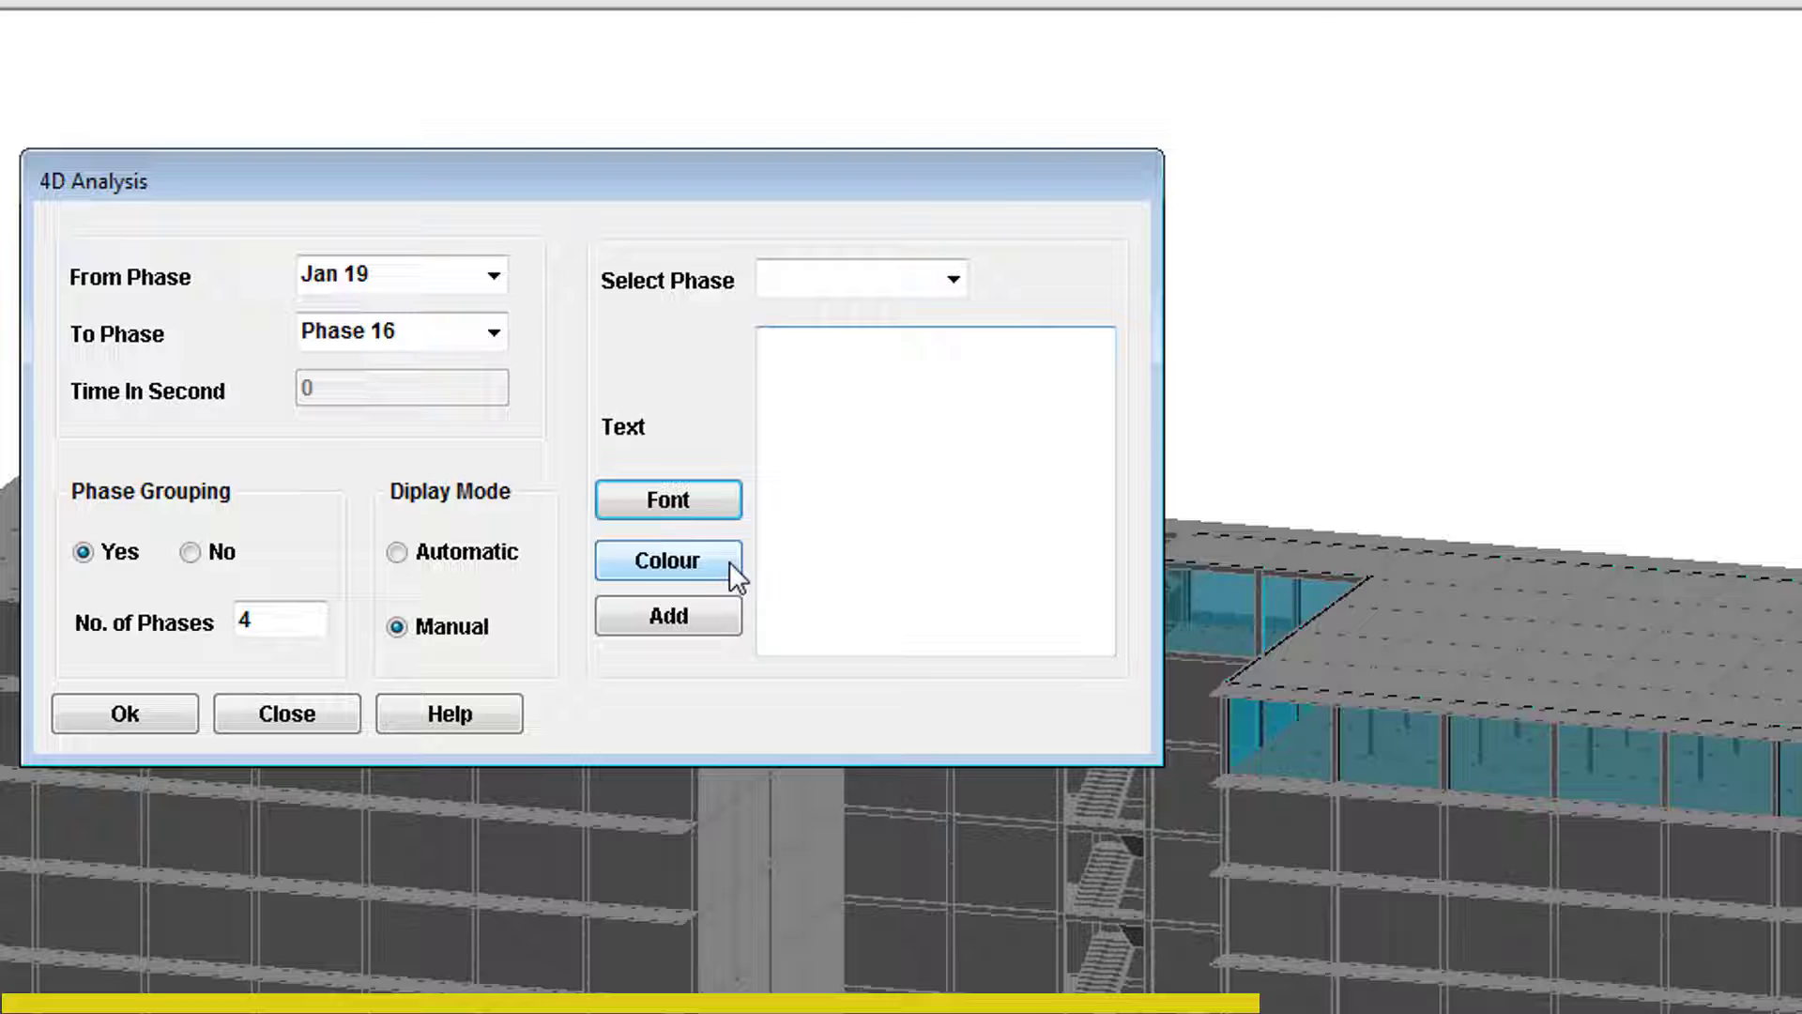
pyautogui.click(667, 562)
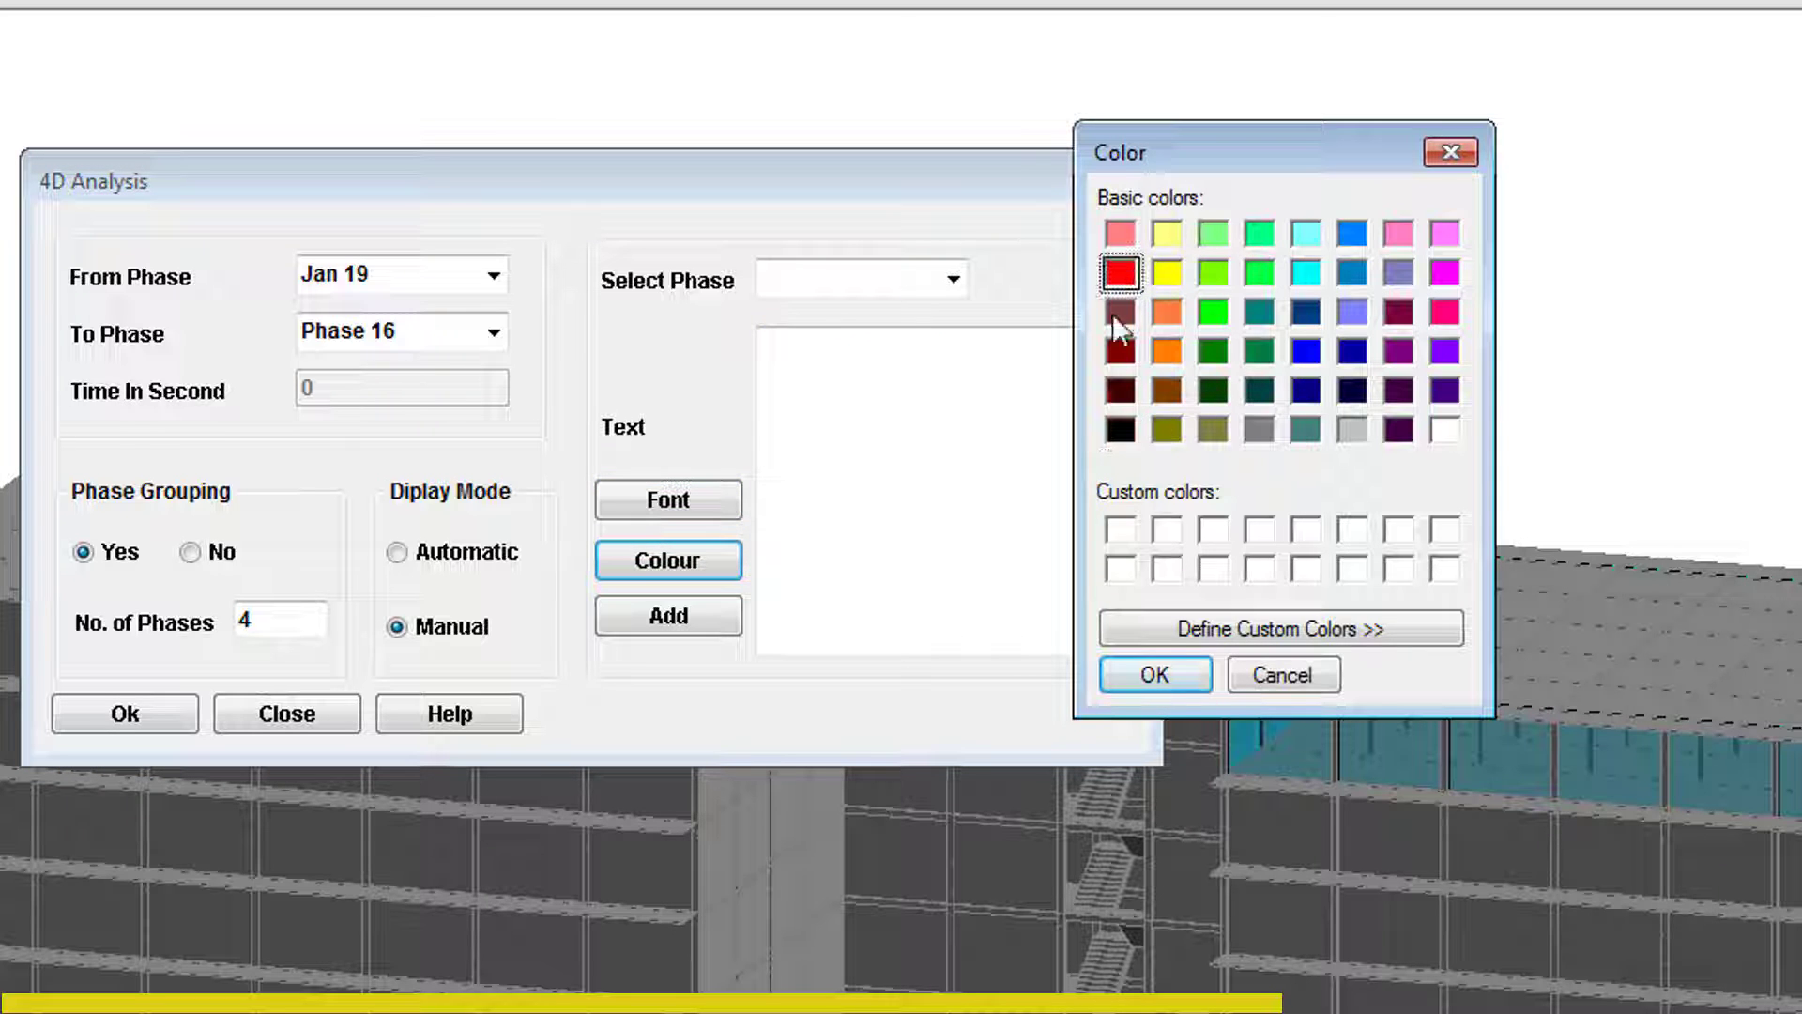
pyautogui.click(1152, 675)
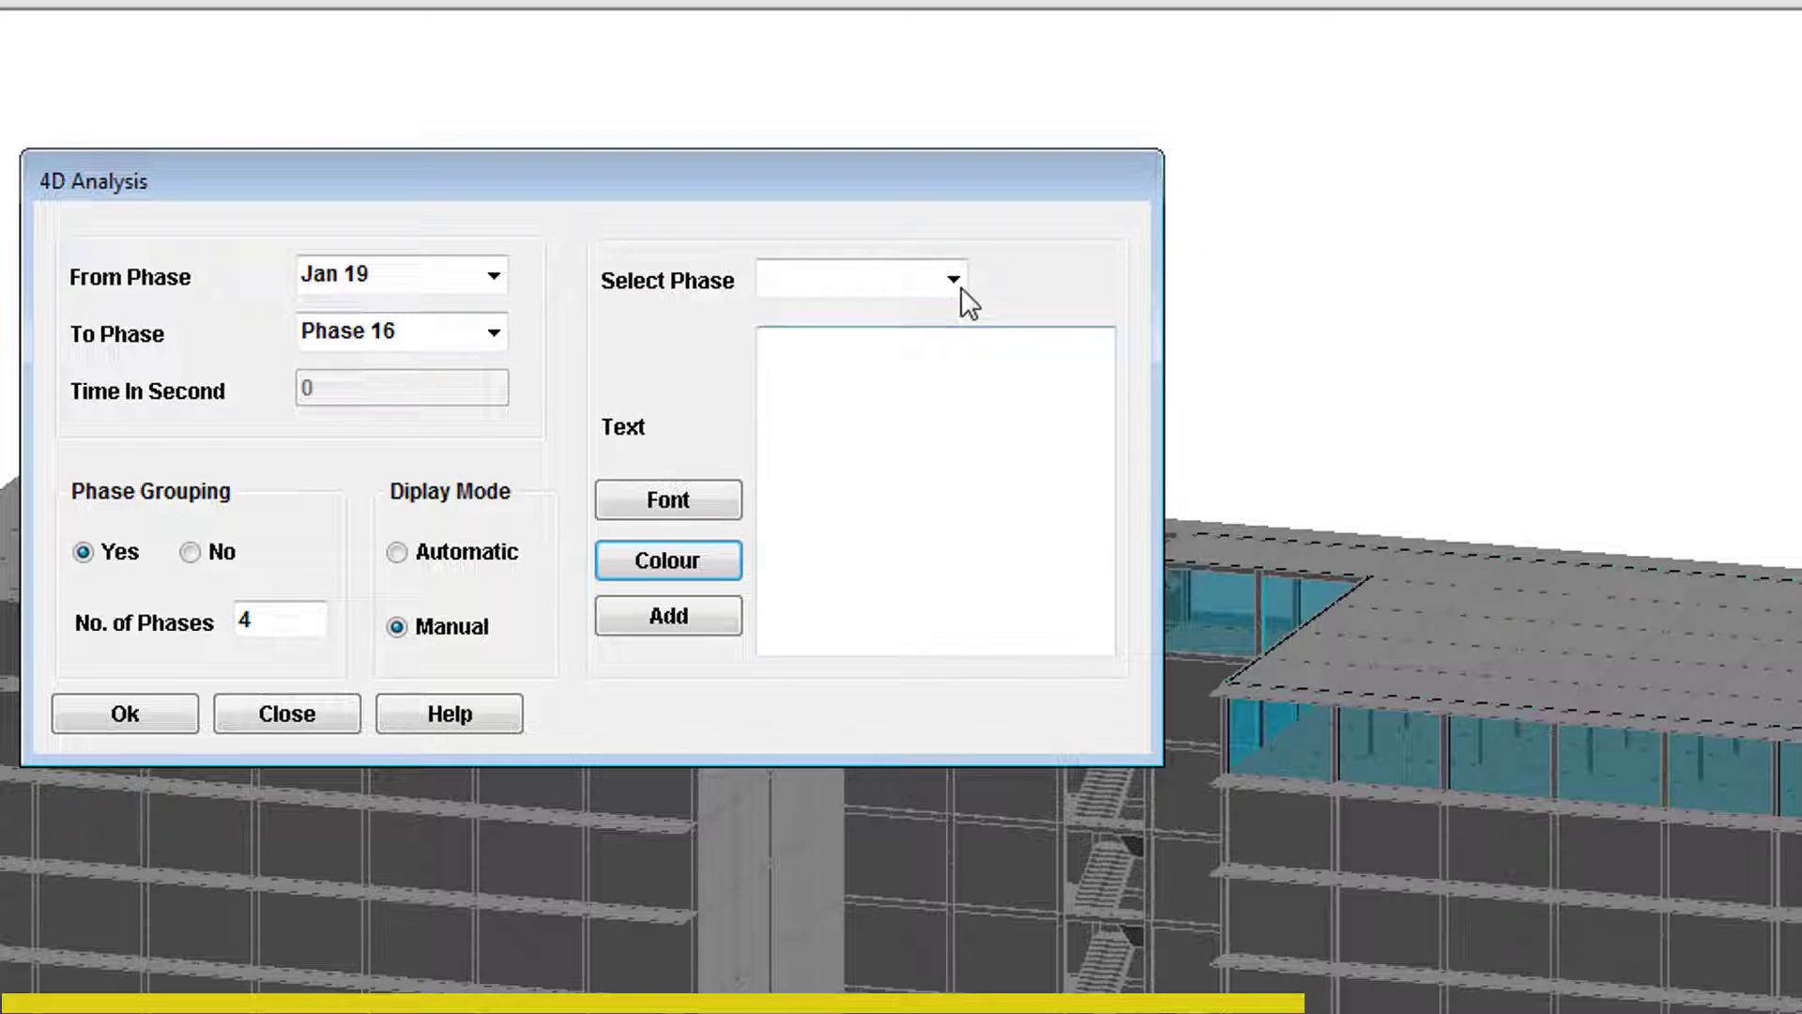
# Choose Phase 8 in the Select Phase list for labelling.
pyautogui.click(952, 278)
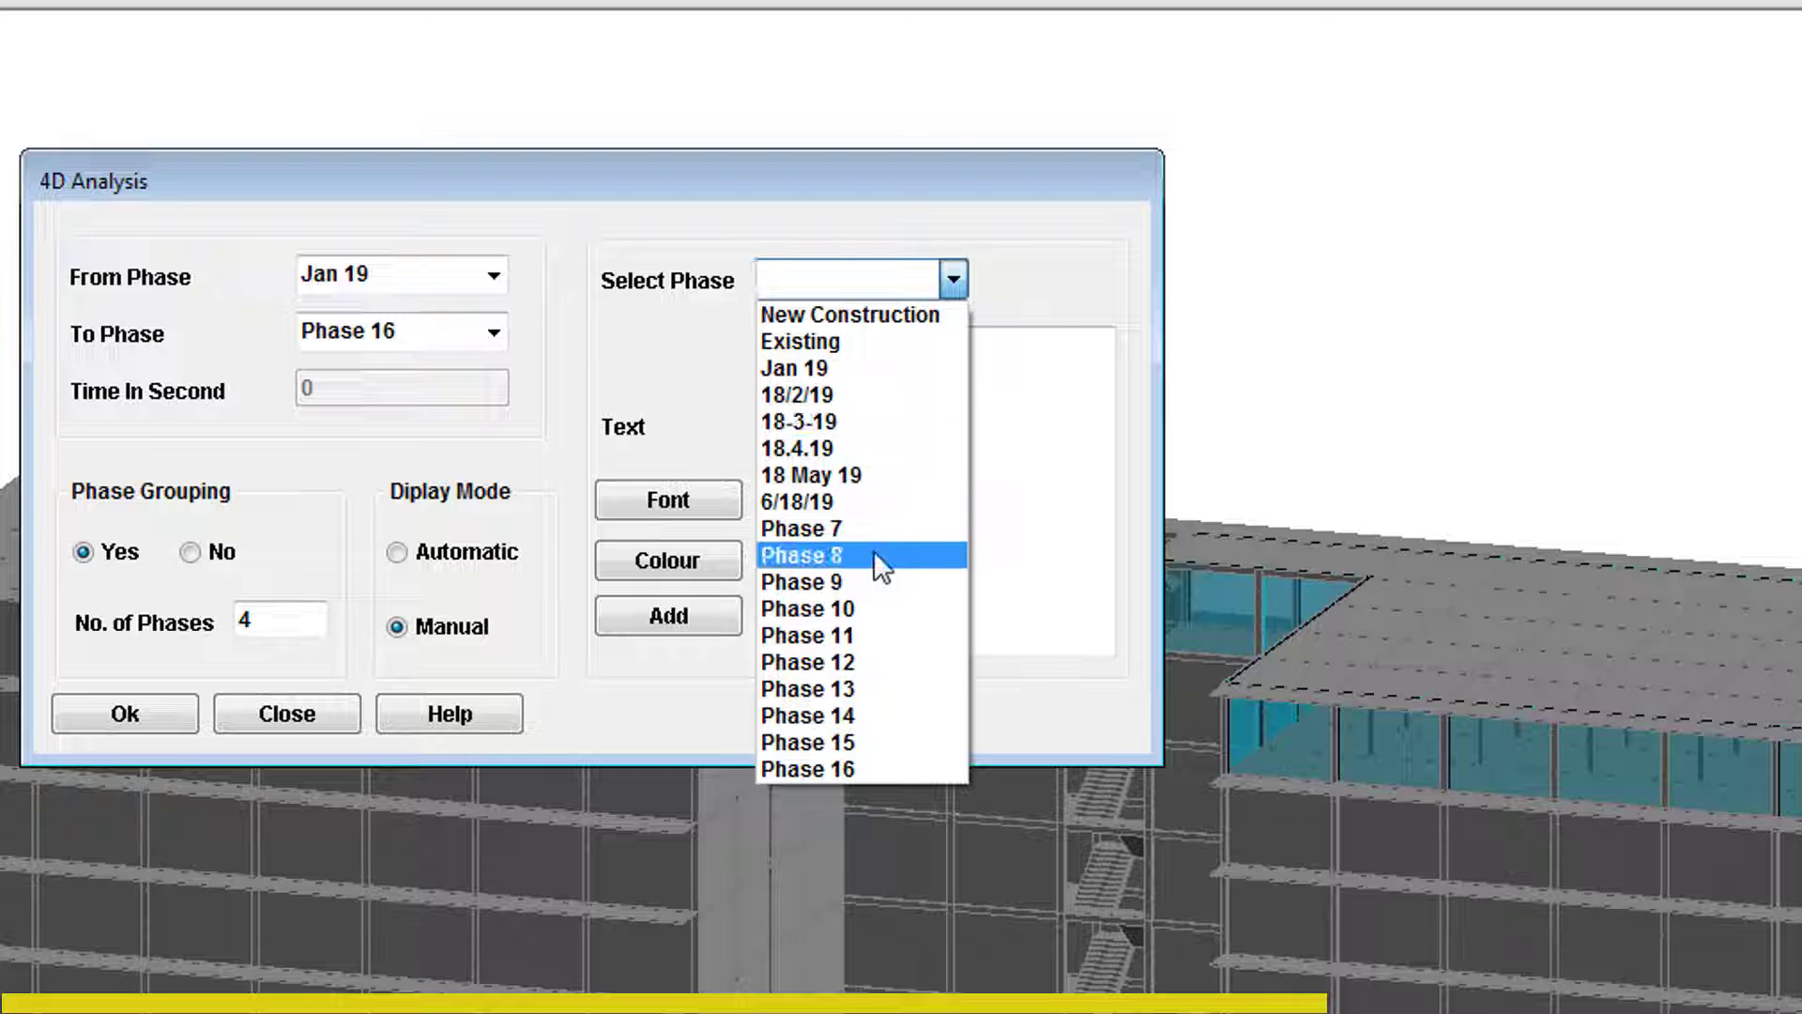
pyautogui.click(801, 554)
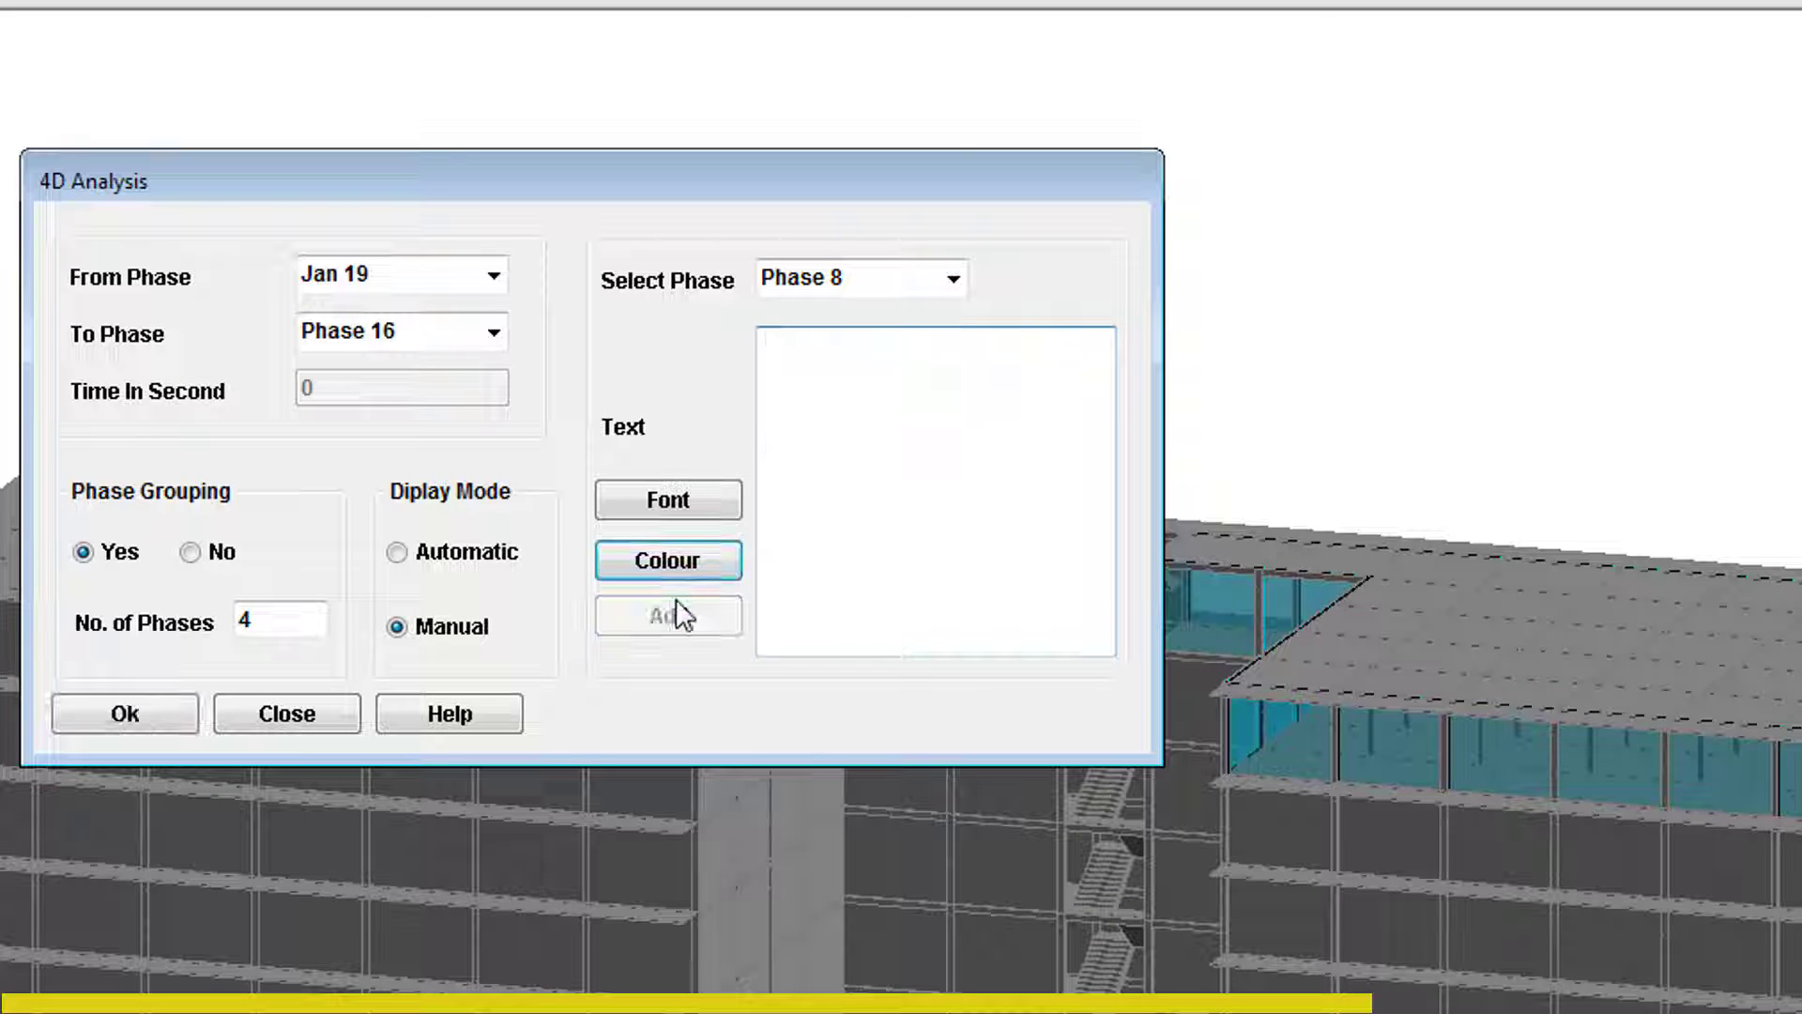
pyautogui.click(949, 277)
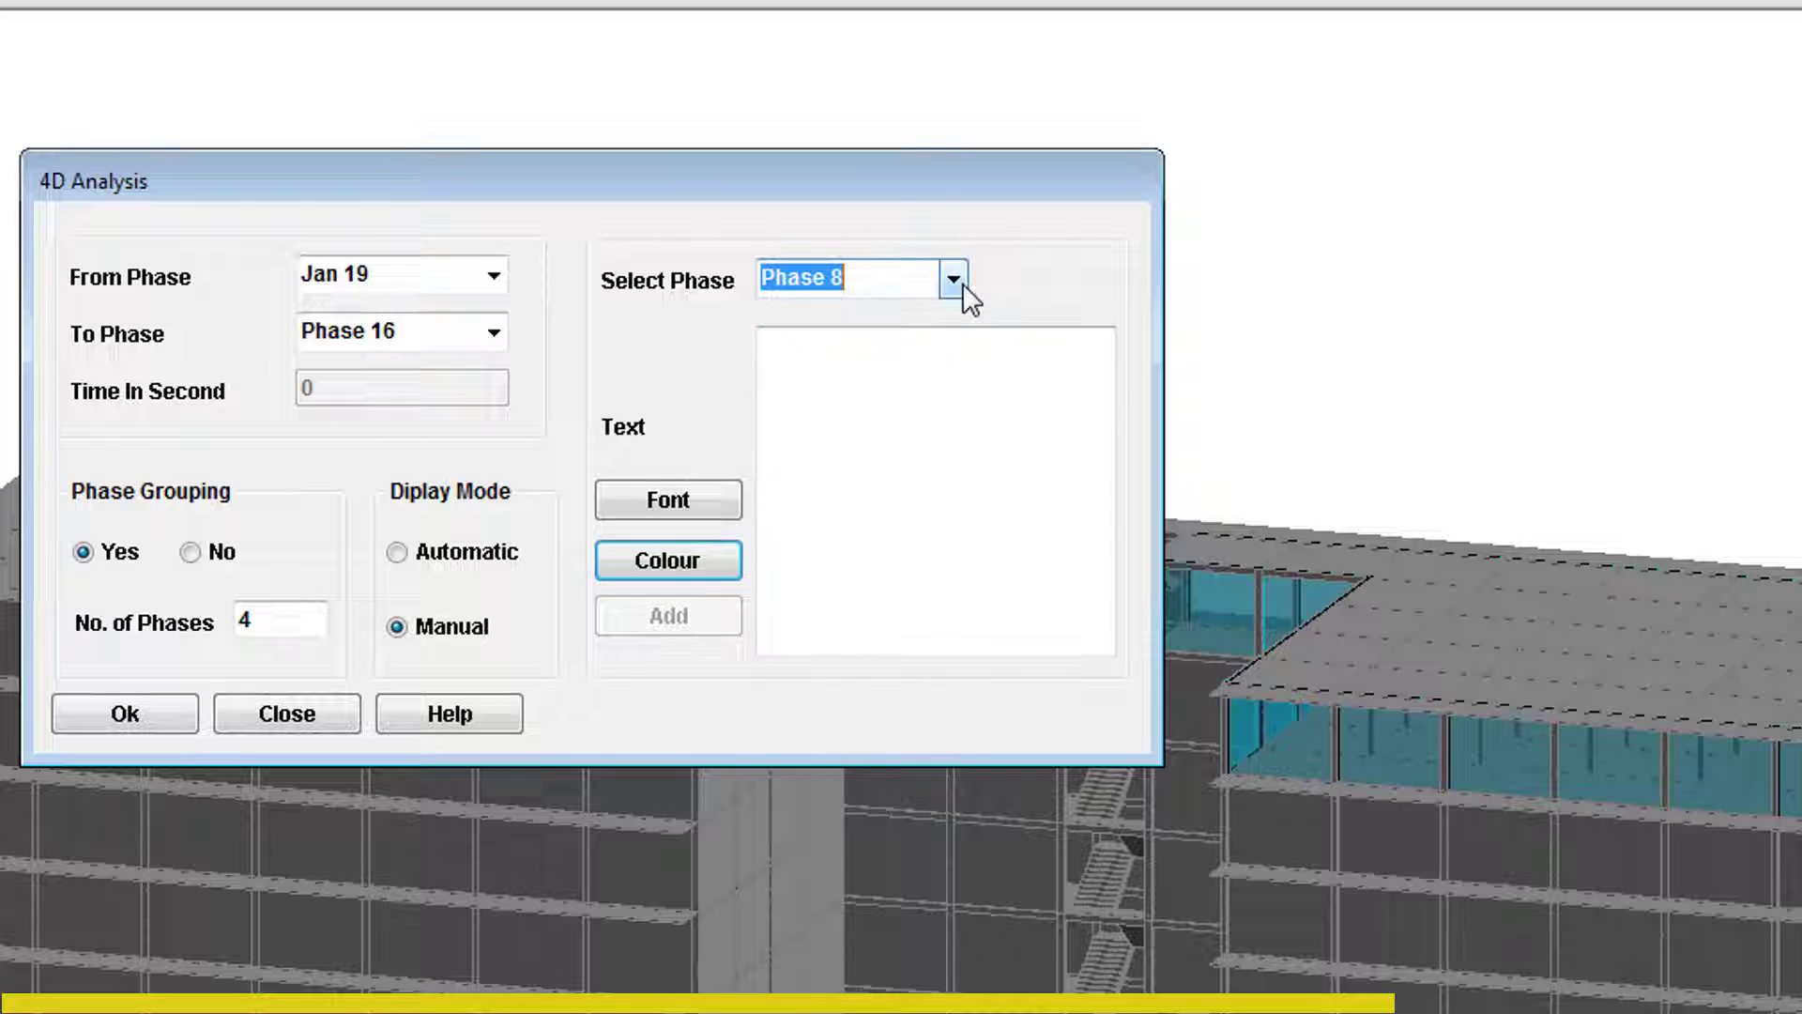